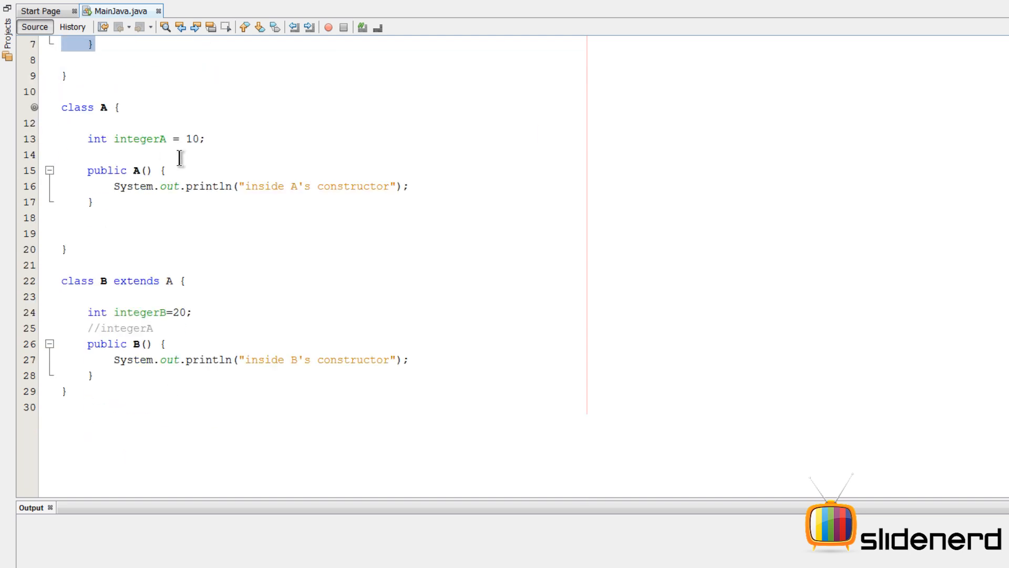
Run the project showing A's then B's constructor messages and position after A's constructor for a new line
click(94, 406)
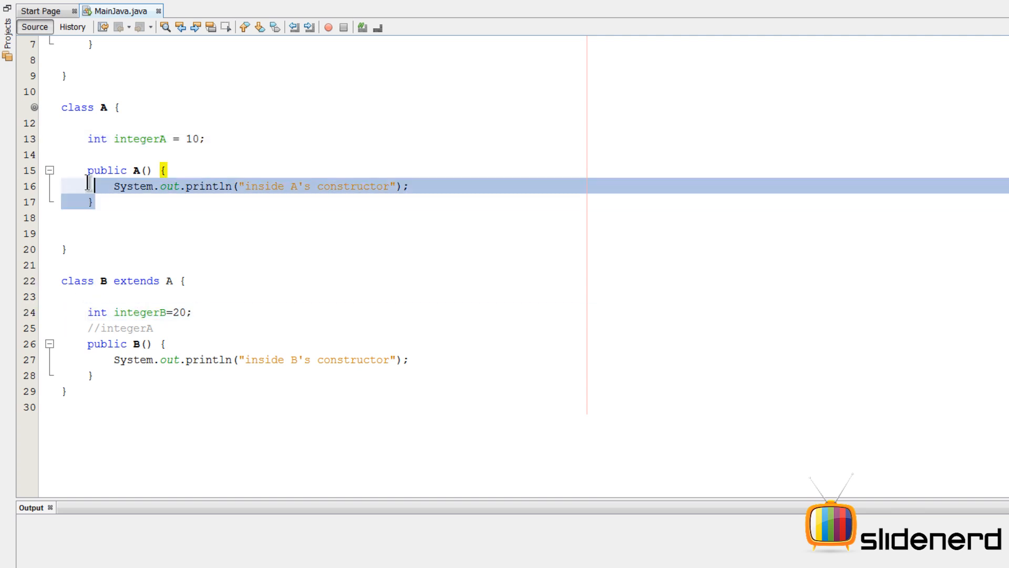
click(86, 339)
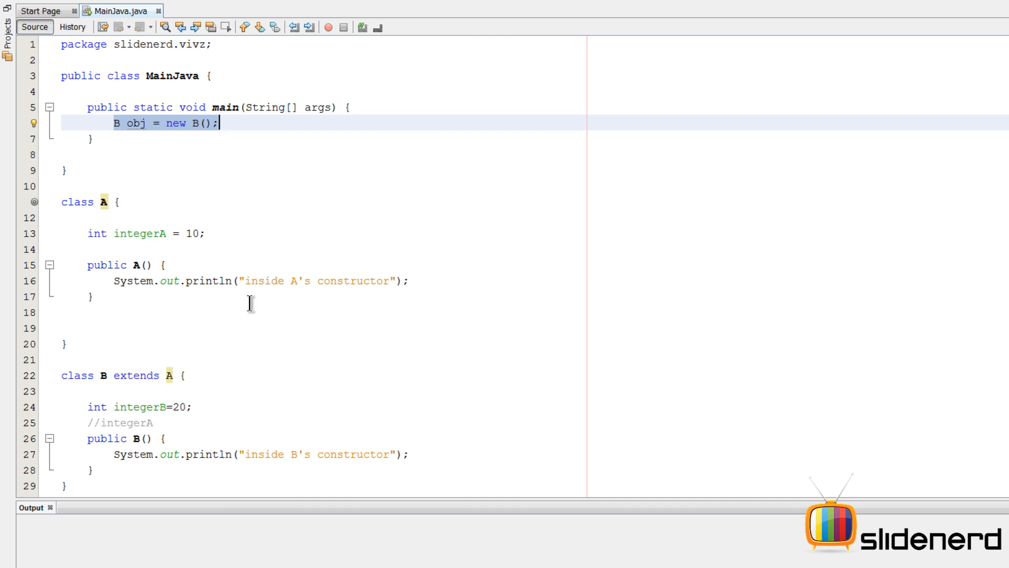
scroll(down, 3)
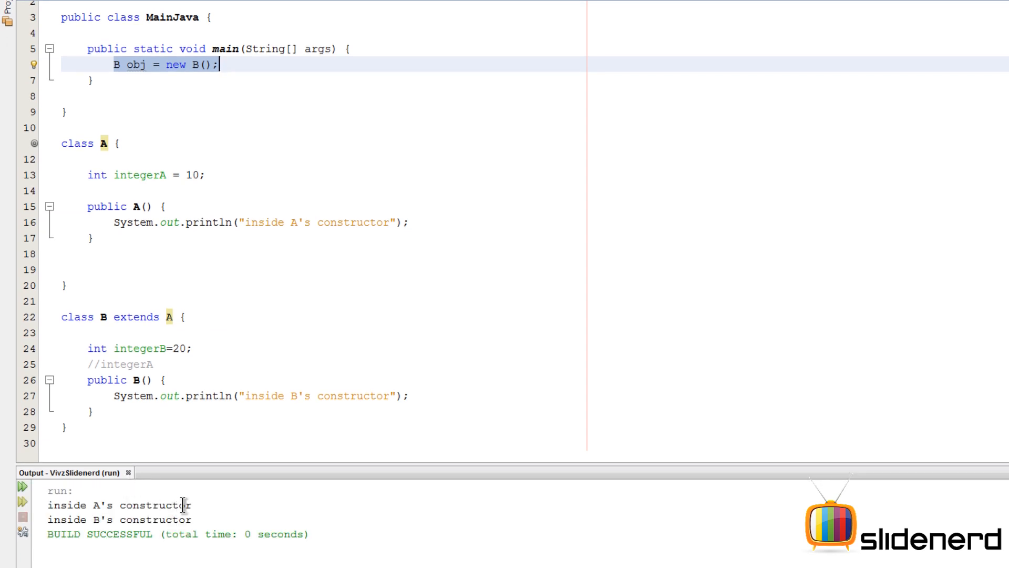
mouse_move(172, 64)
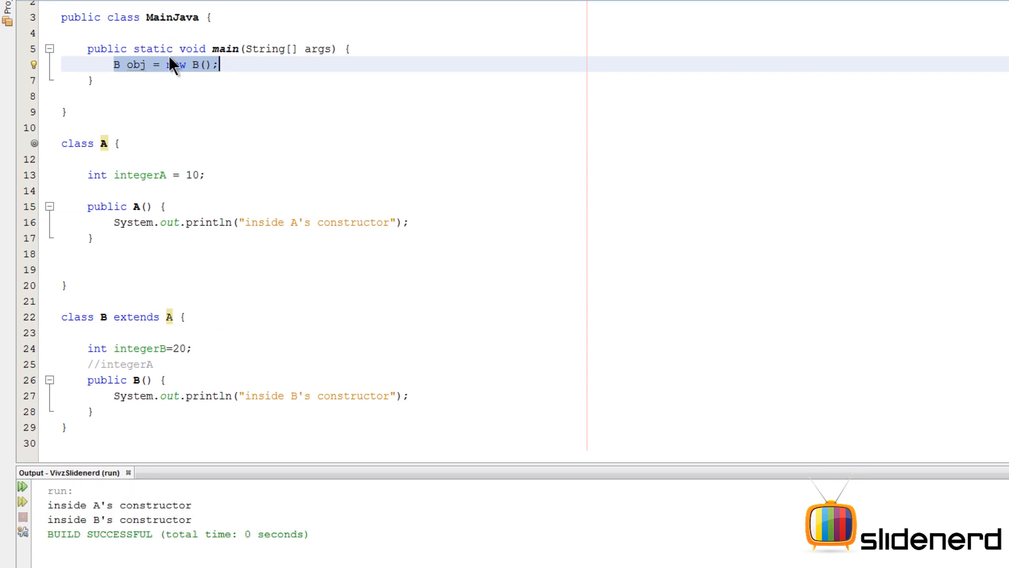
double_click(134, 64)
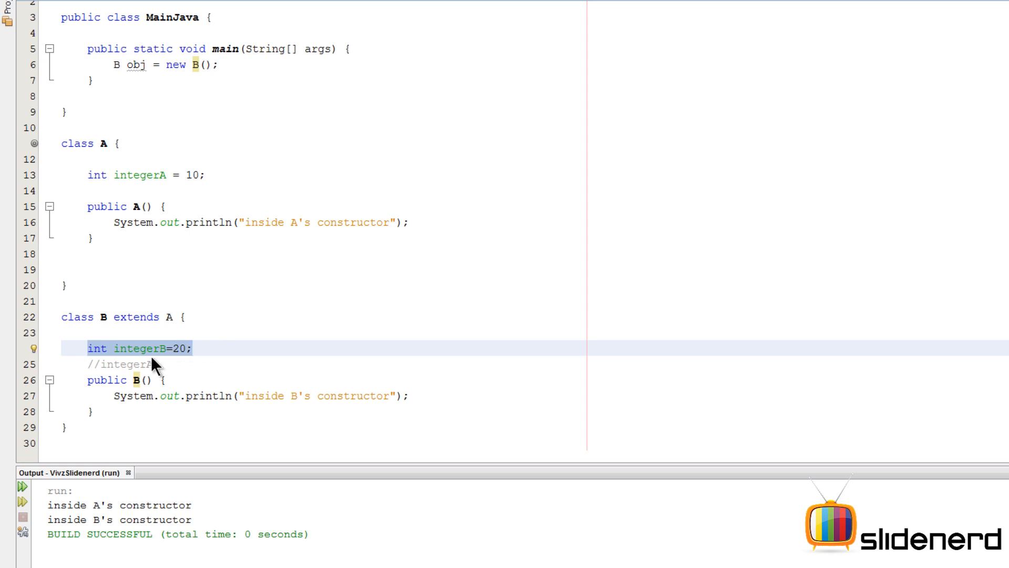
click(90, 363)
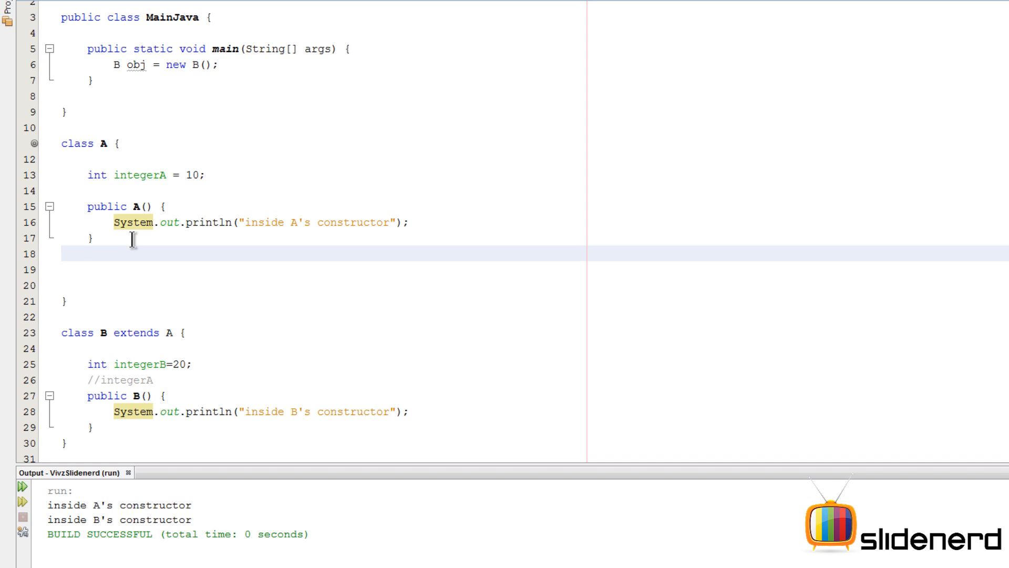
Add constructor public A(int no) to class A
text(public A())
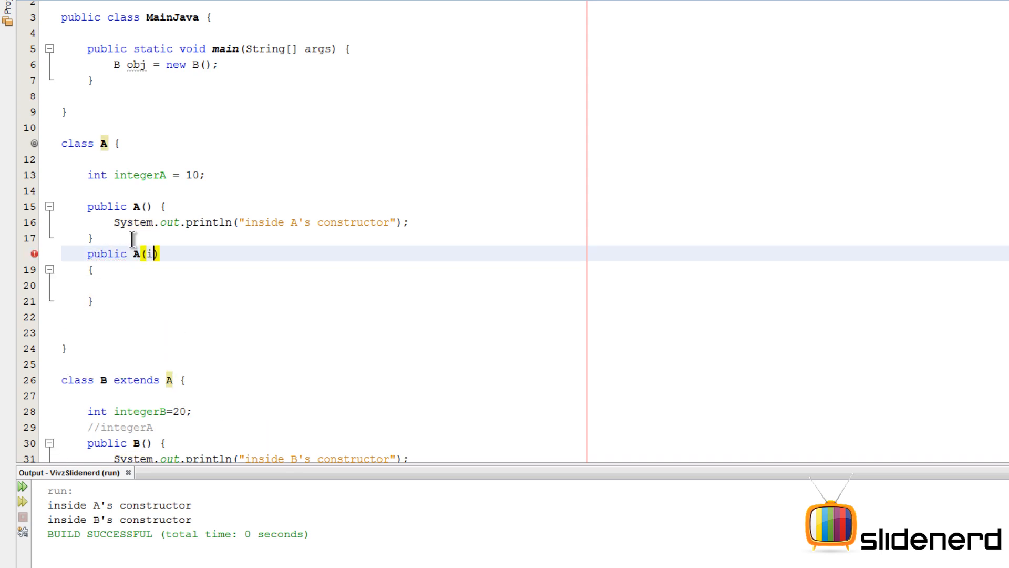
text(nt no)
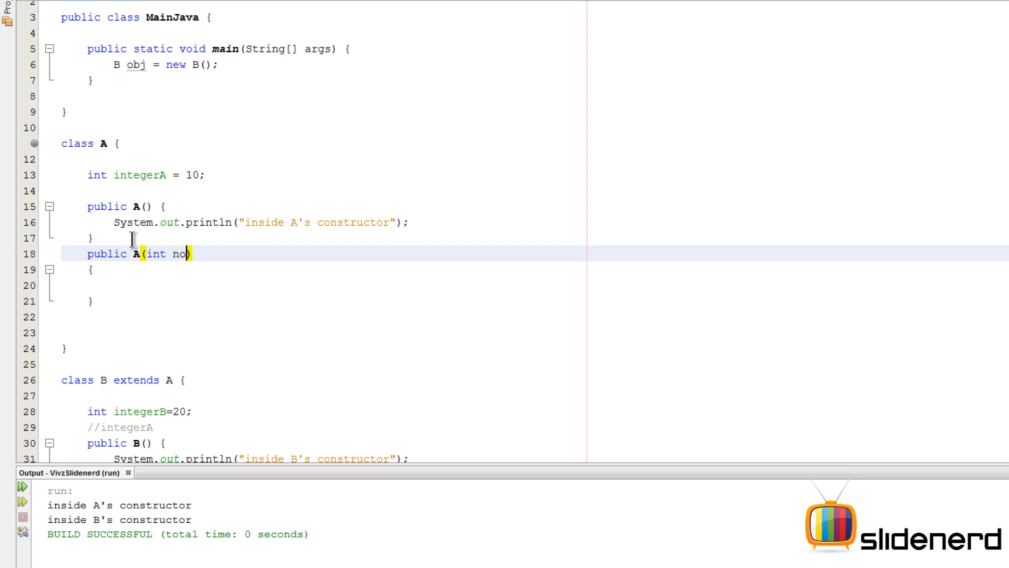
text(integerA=no;)
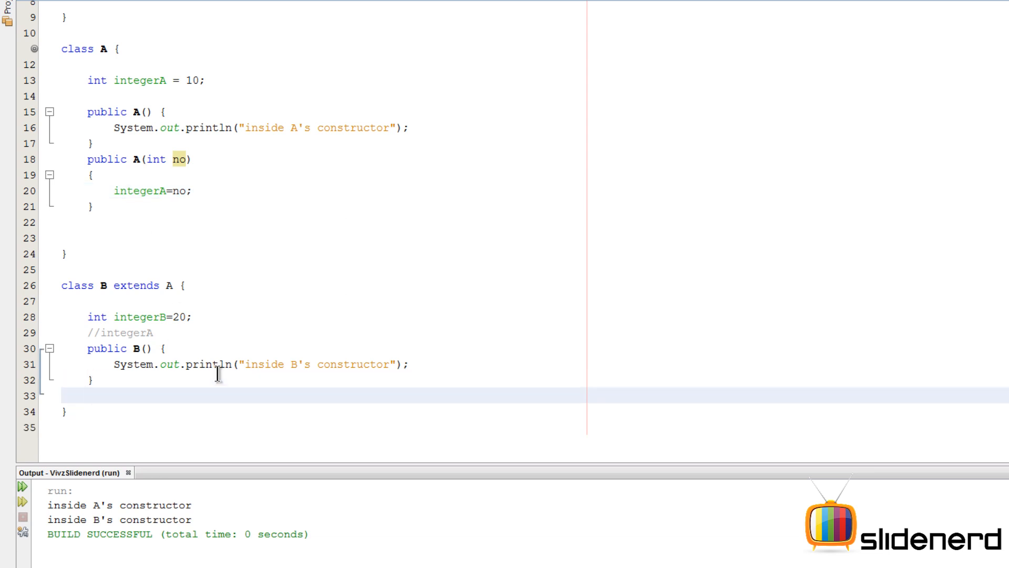
Add constructor signature public B(int no1, int no2) to class B
text(public B)
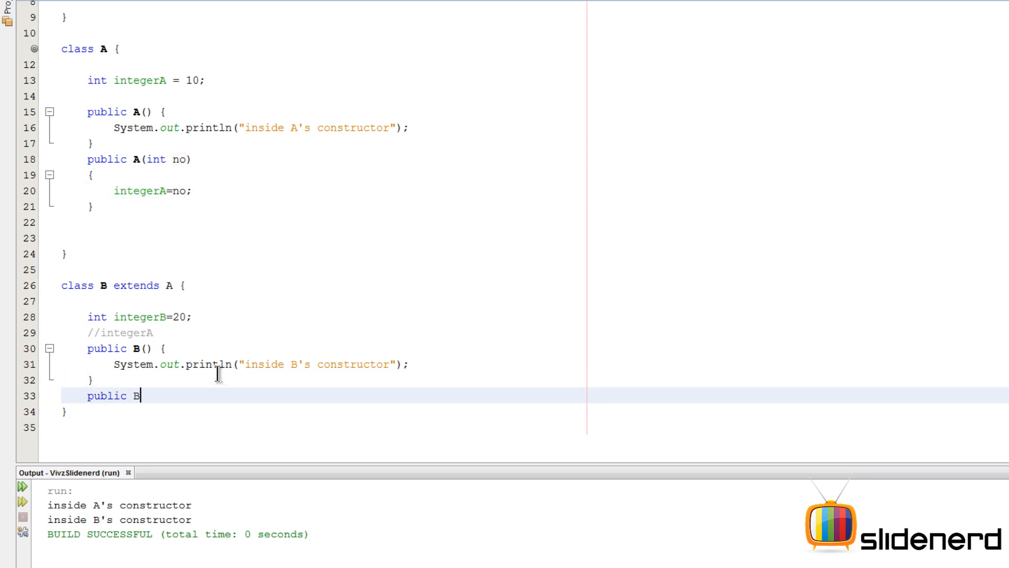
text(())
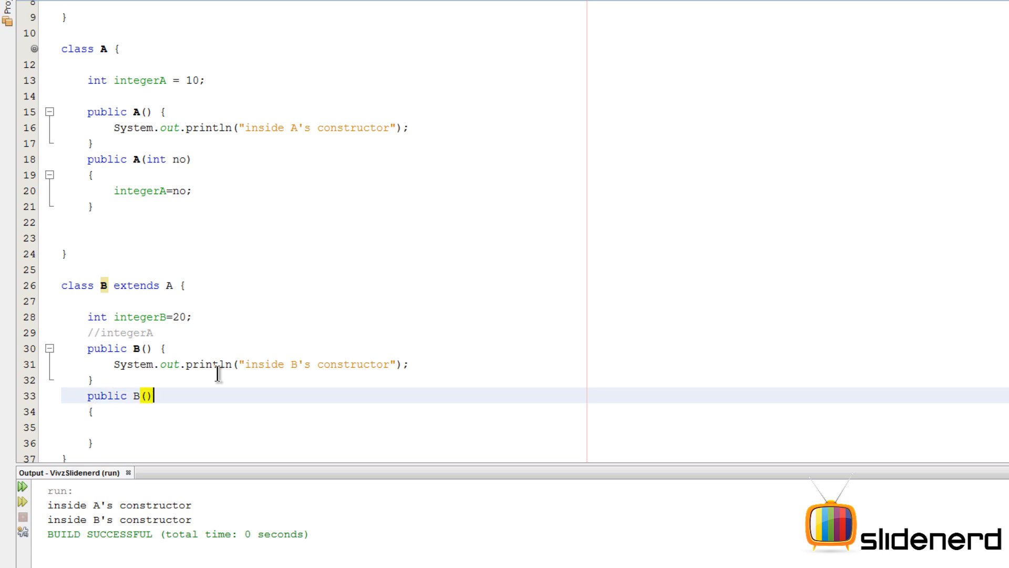
text(int n)
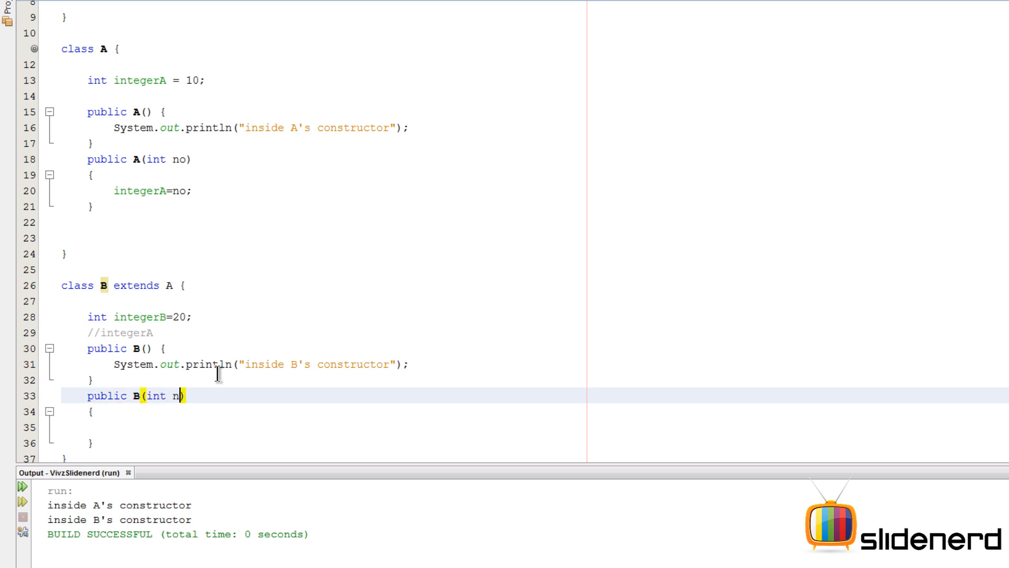
text(1, int no)
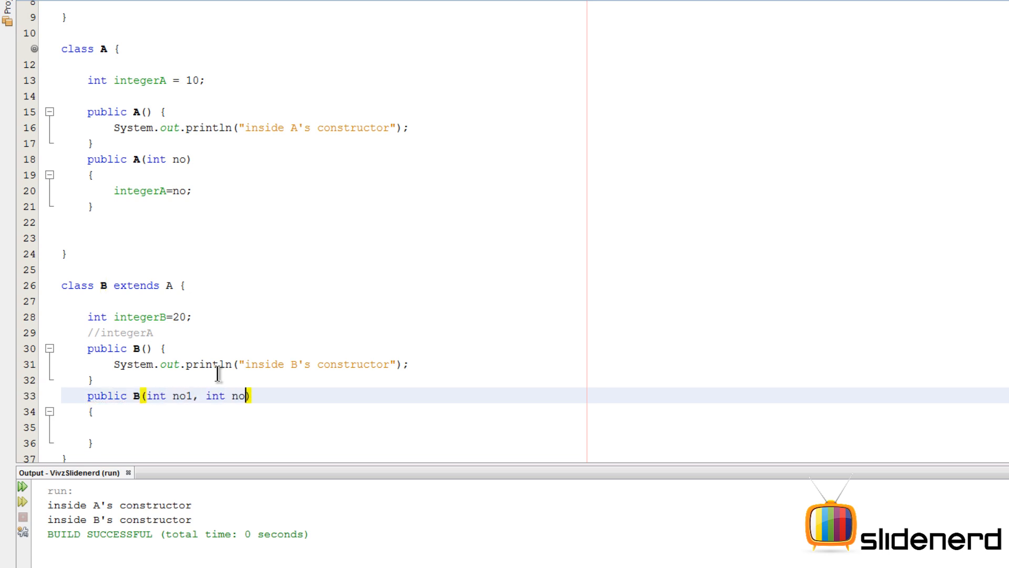
text(2)
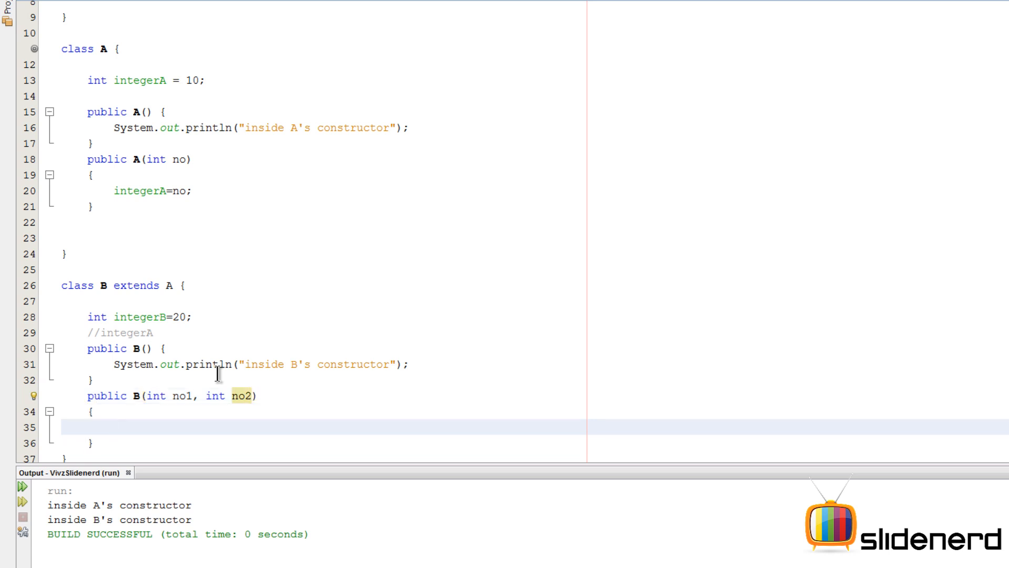
Fill B's constructor body with integerA=no1; and integerB assignment
click(113, 426)
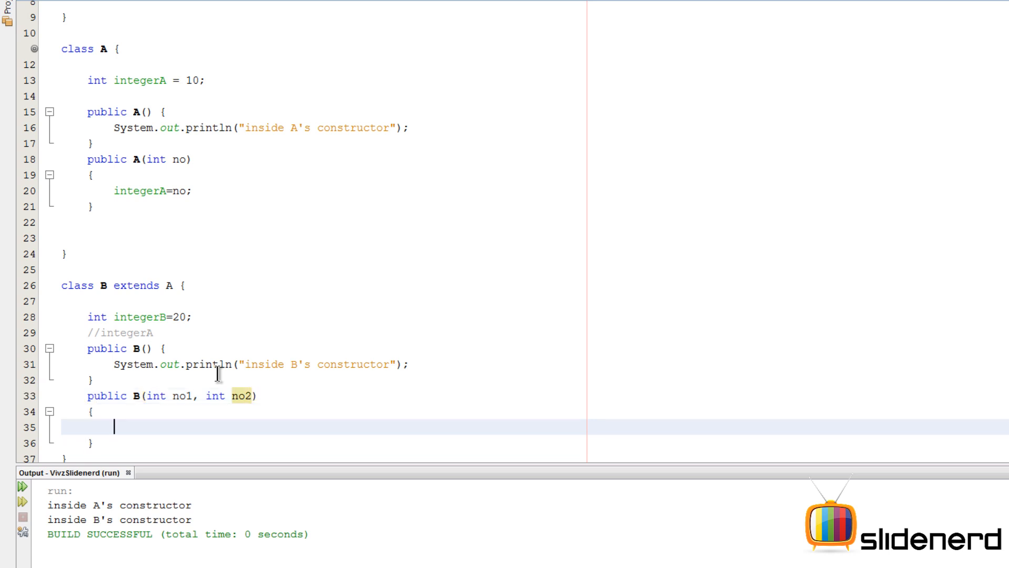
text(integerA)
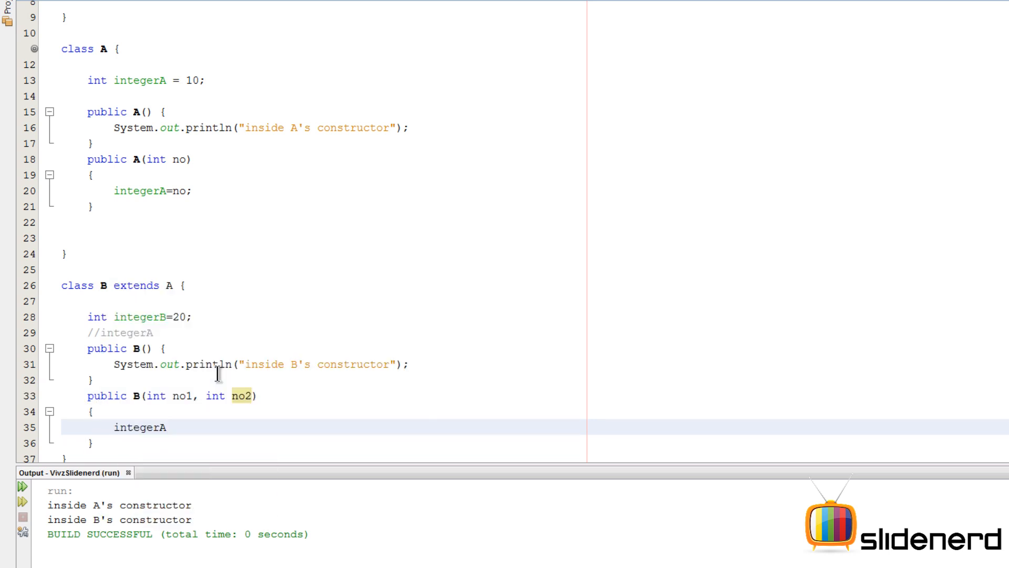
text(=no1;)
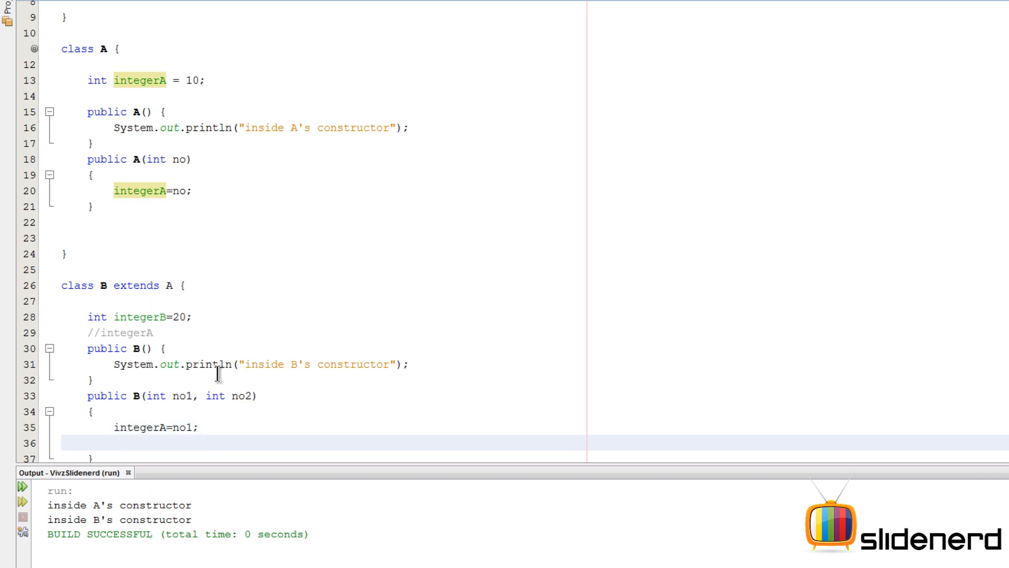
text(integerB=no2;)
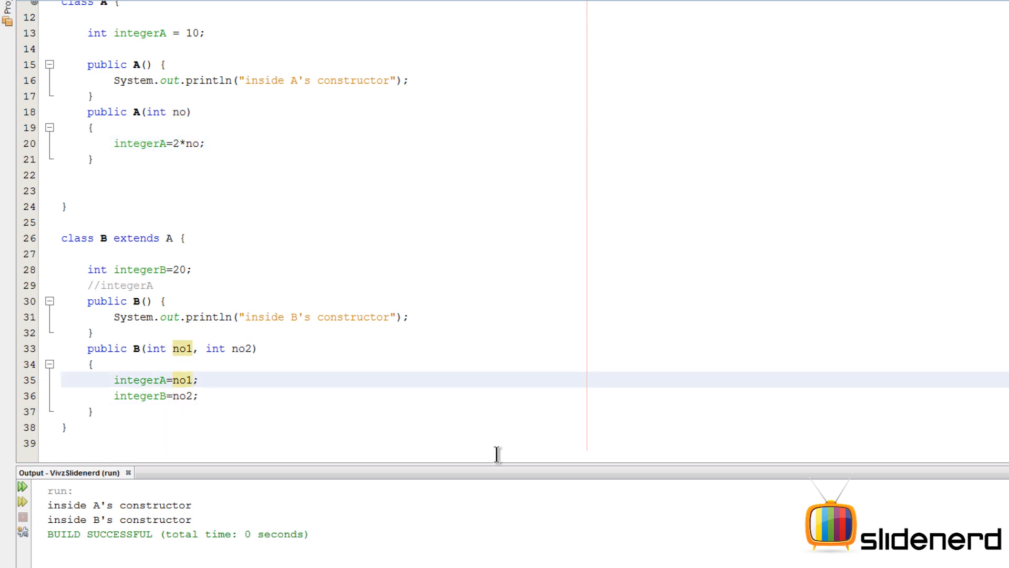
text(2*)
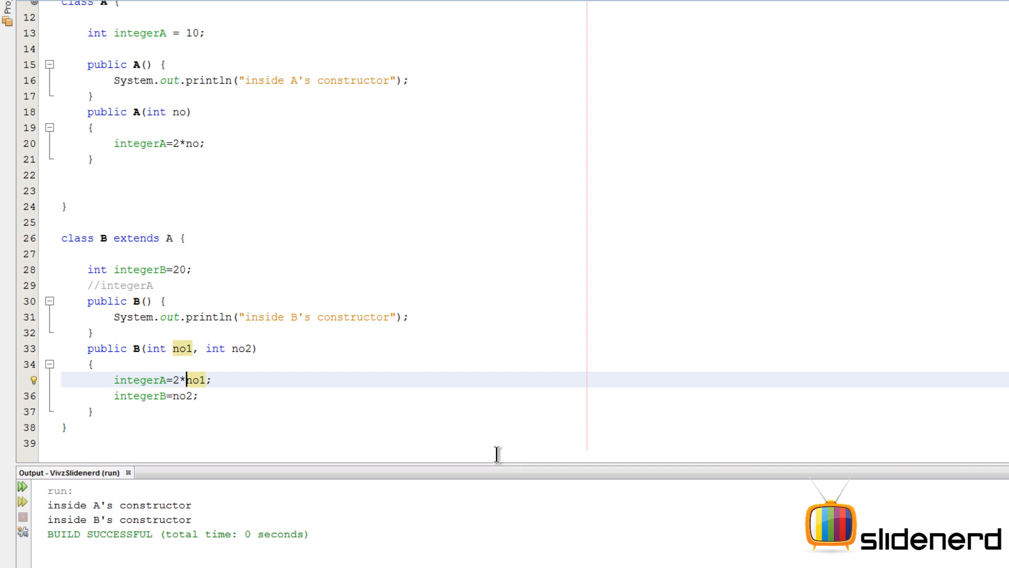
mouse_move(263, 293)
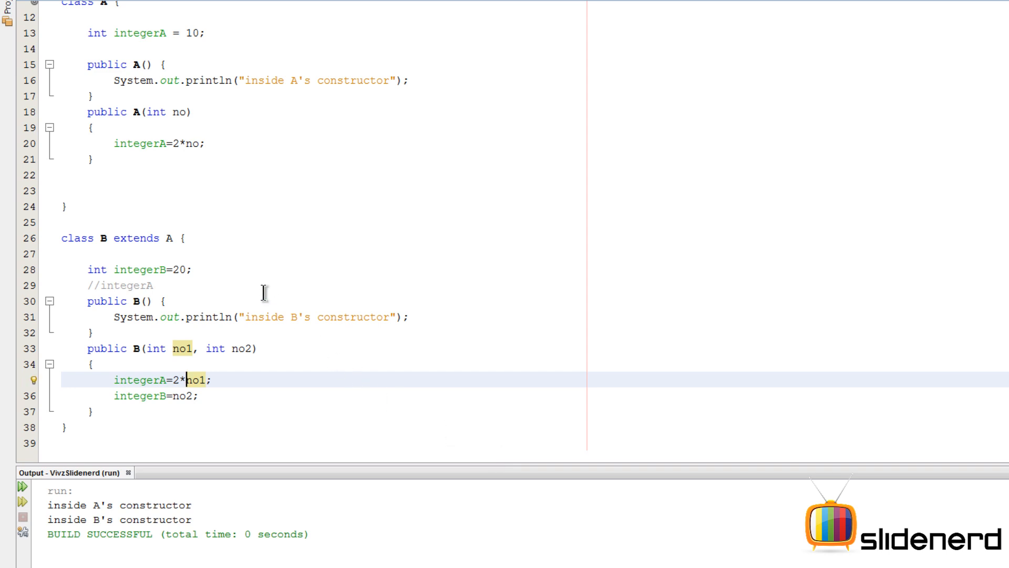
scroll(down, 3)
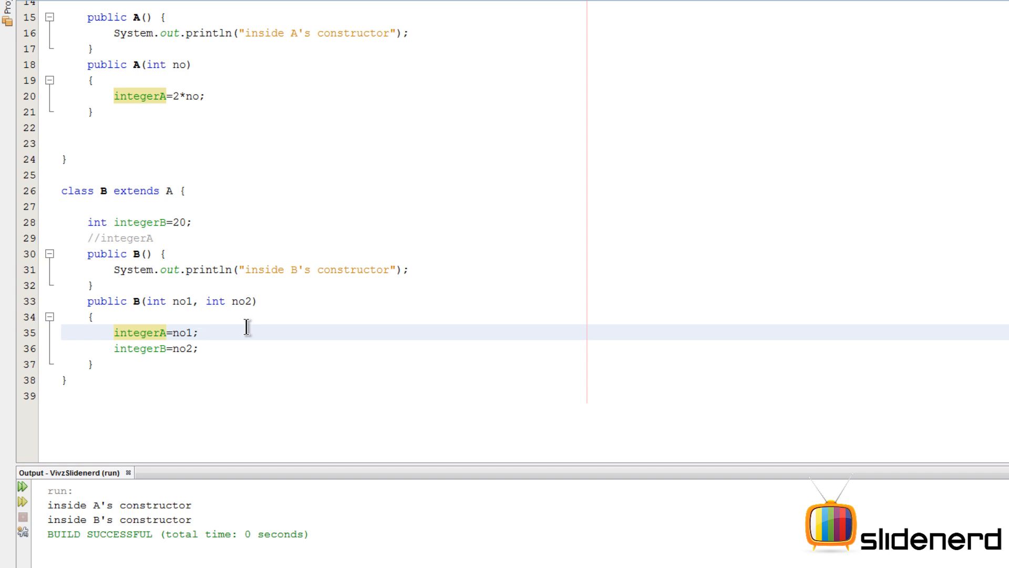
key(Delete)
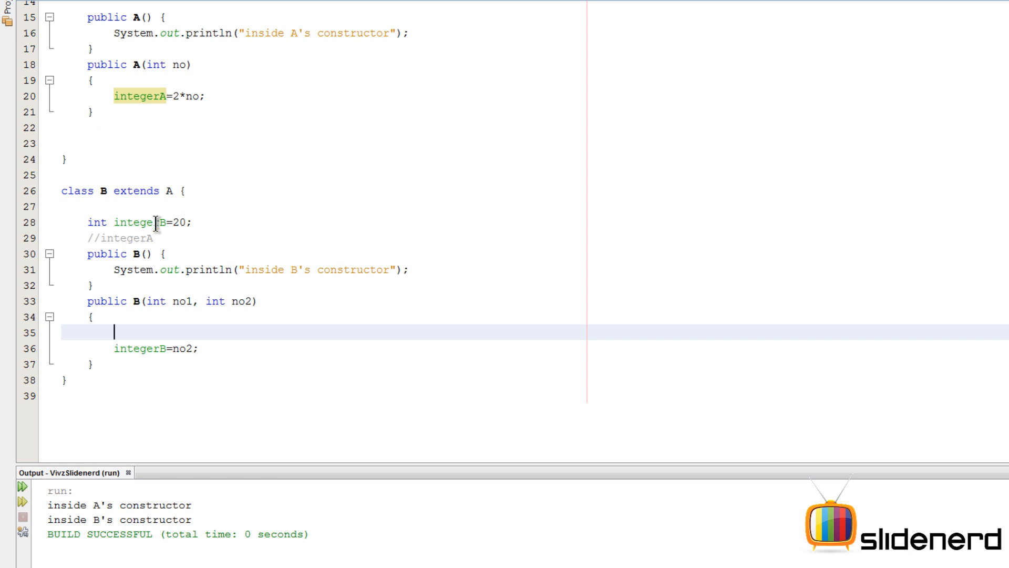
drag(82, 64, 93, 112)
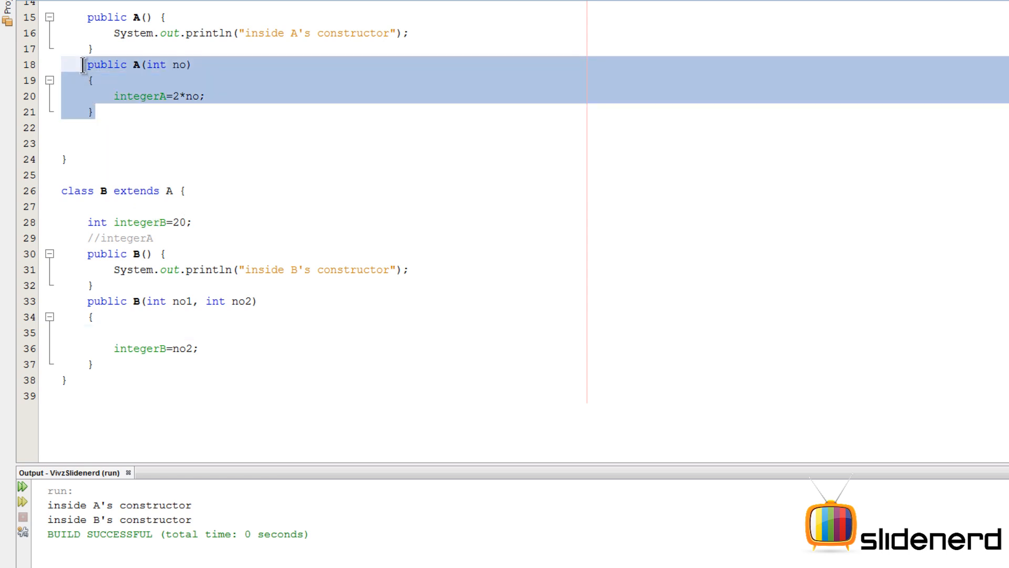
mouse_move(105, 97)
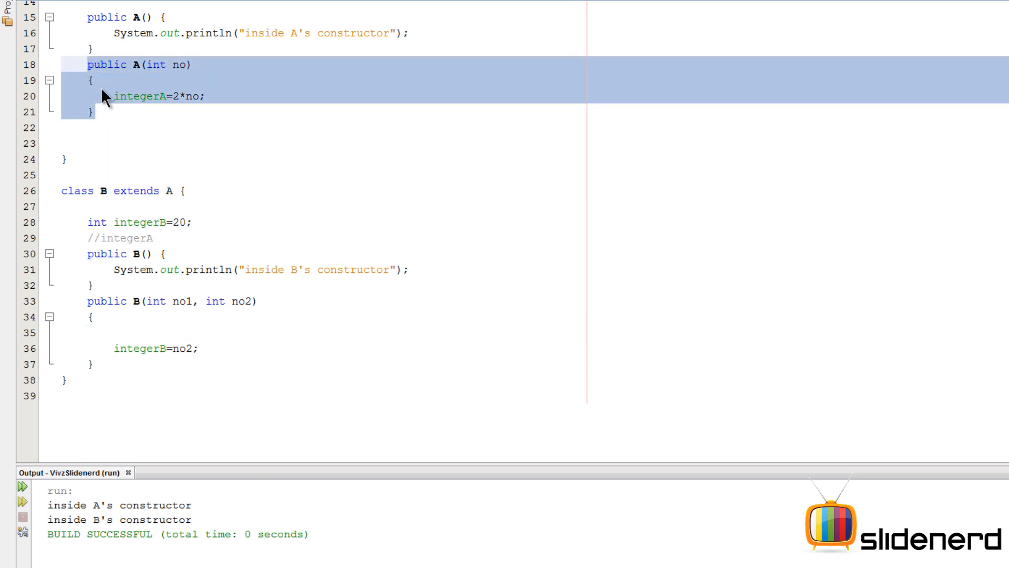
click(205, 97)
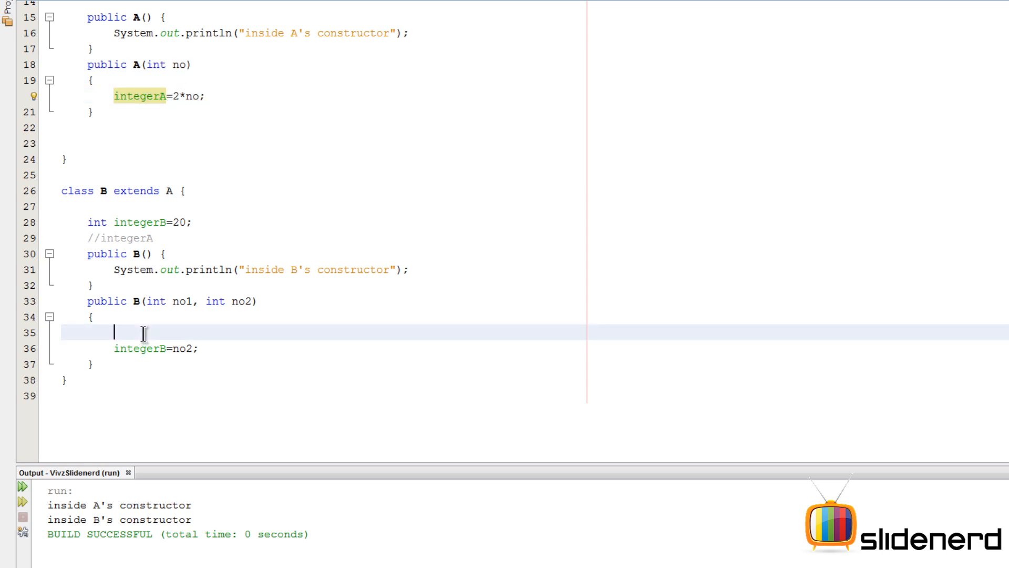
Make B's two-argument constructor call super(no1) and begin its print statement
text(super())
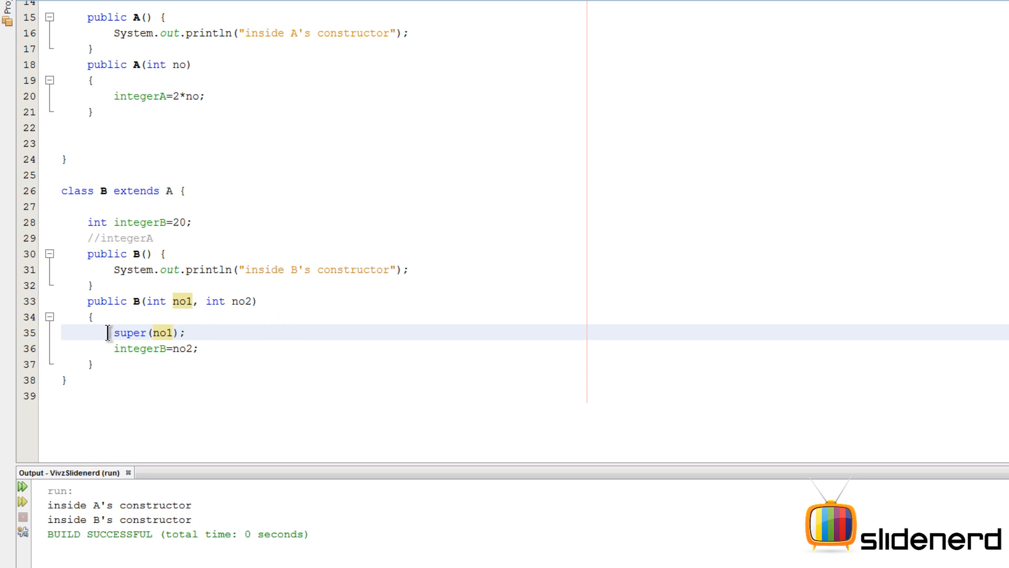
double_click(128, 333)
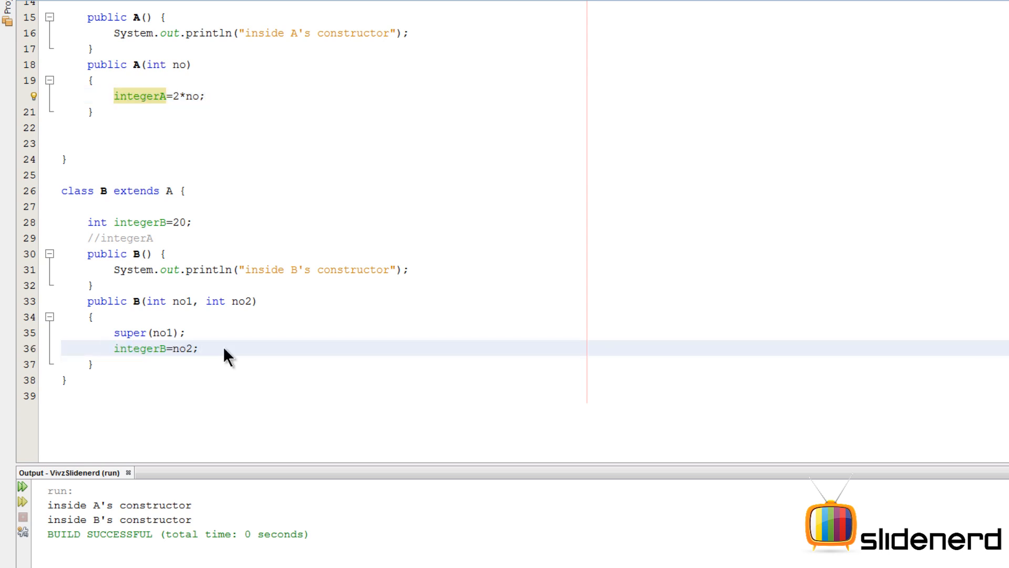
text(s)
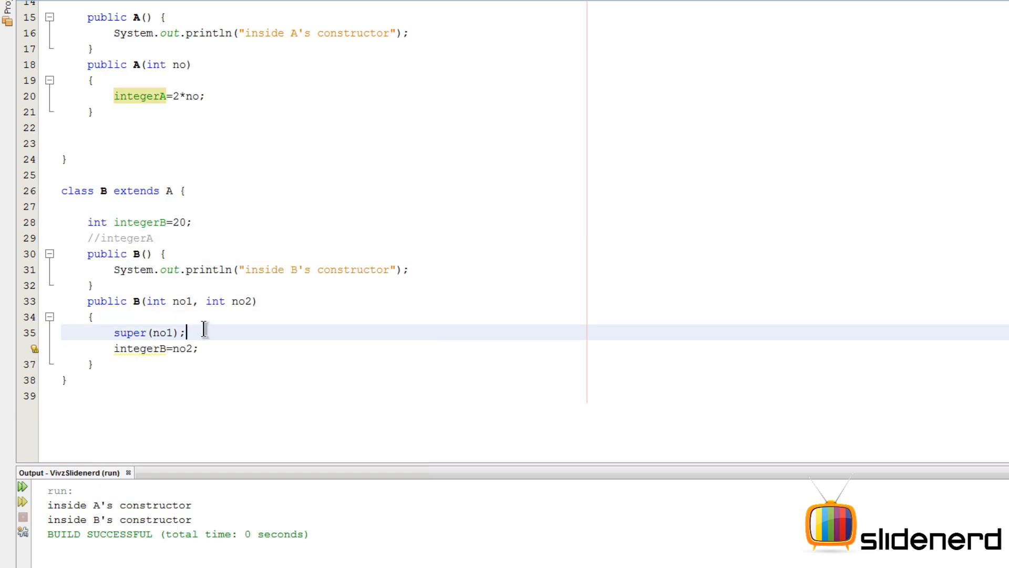
text(Sy)
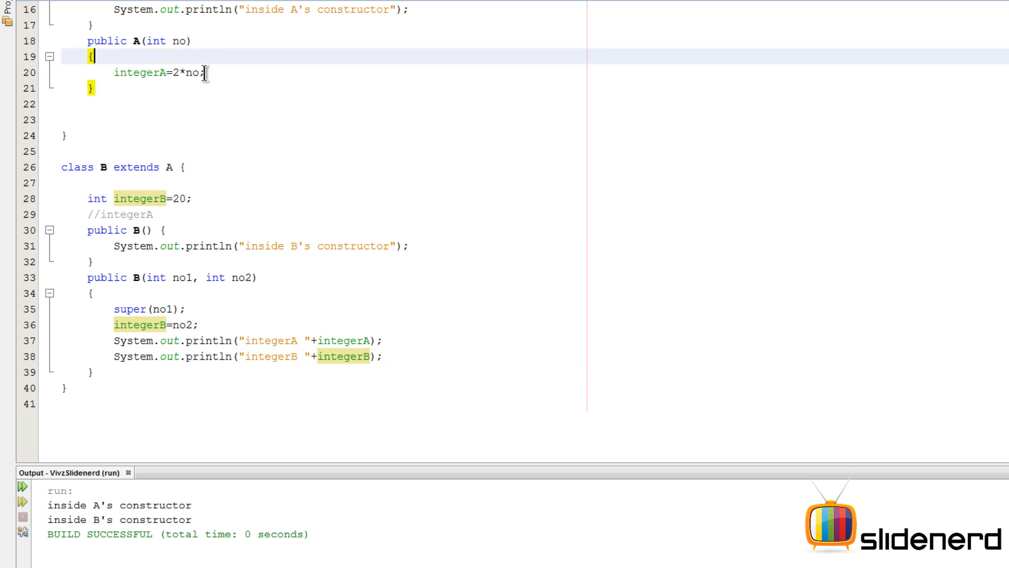
Add println for integerA and an 'inside' message println in A's one-argument constructor
text(System.out.println("integerA "+integerA);)
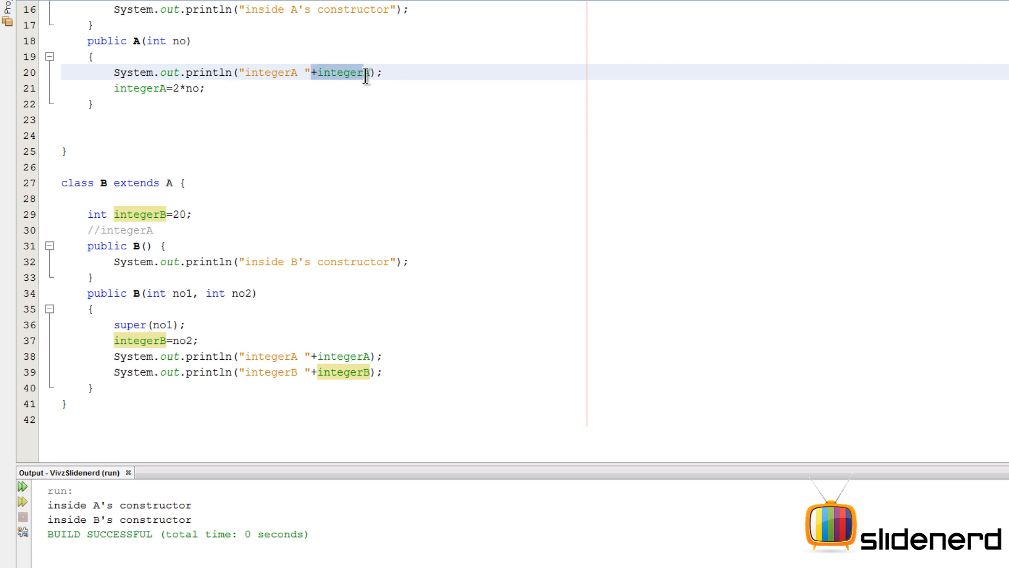
key(Delete)
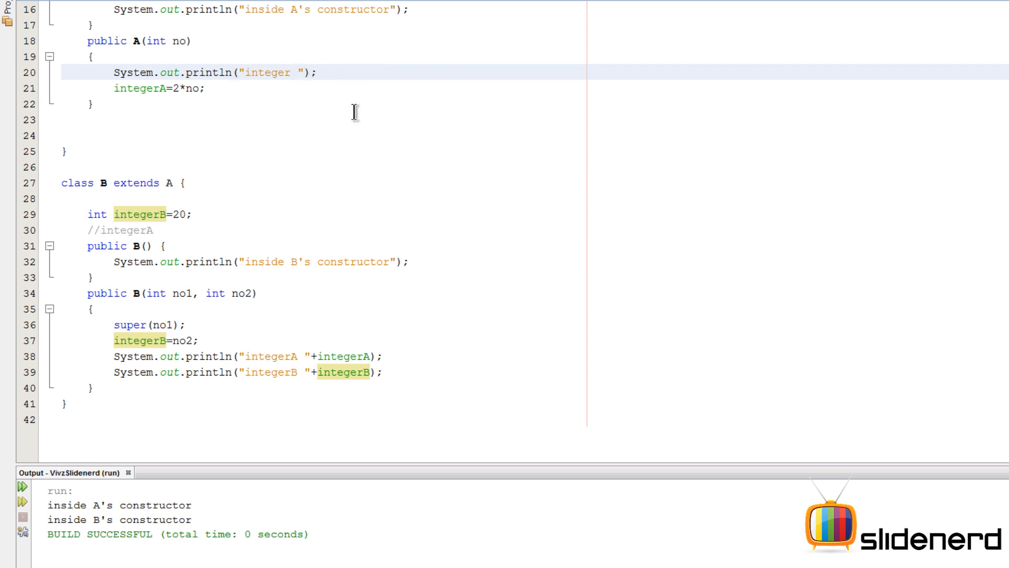
text(inside A's constructor which takes 1 argument)
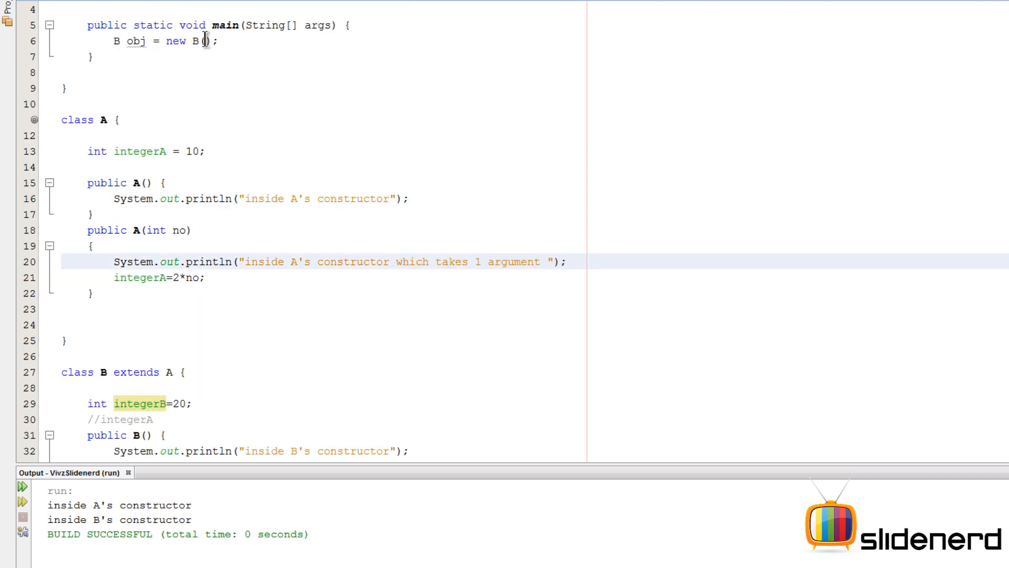
Change main to new B(5,10), run it, and highlight A's one-argument constructor output line
text(5,1)
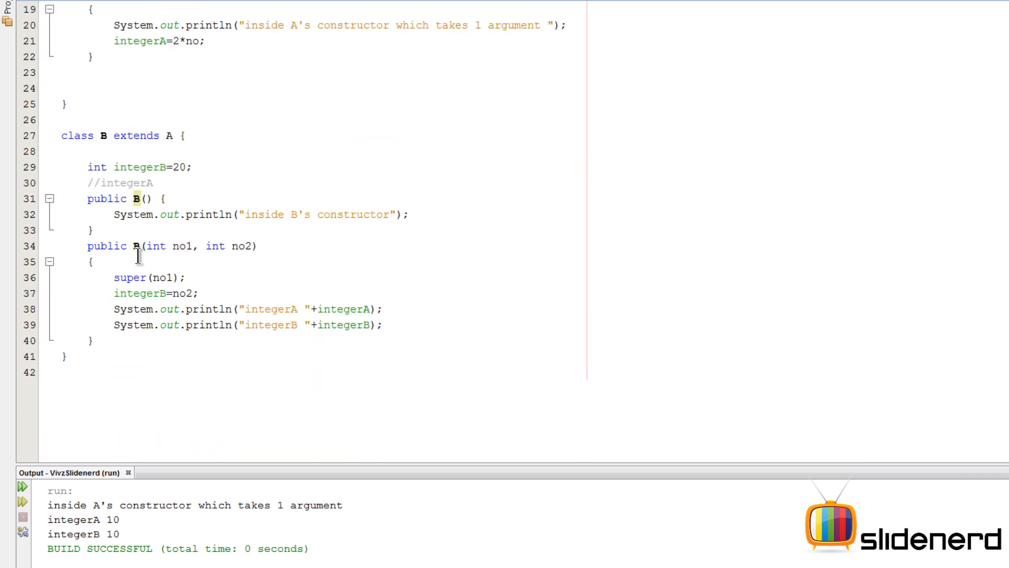
drag(88, 246, 91, 341)
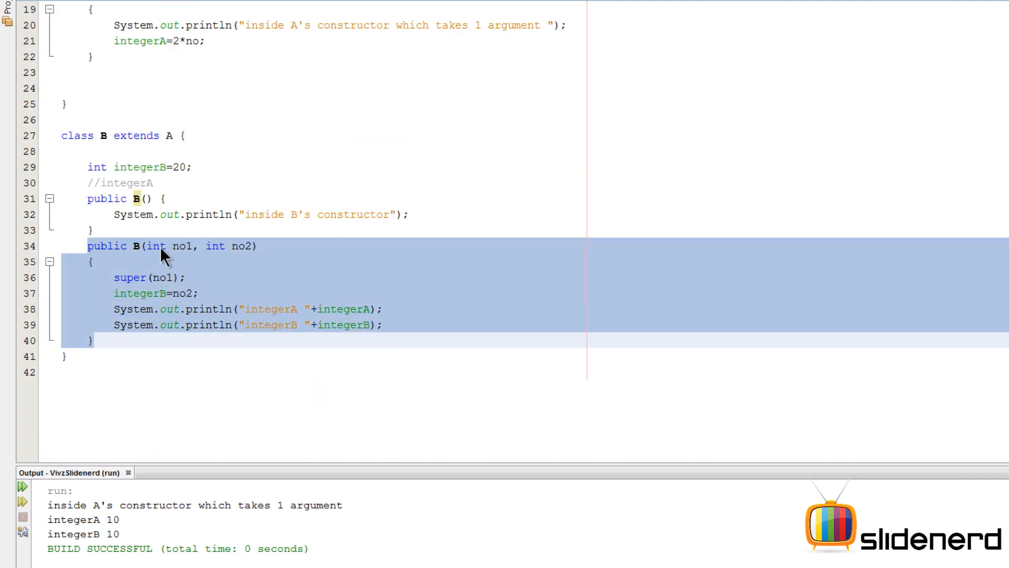
click(245, 246)
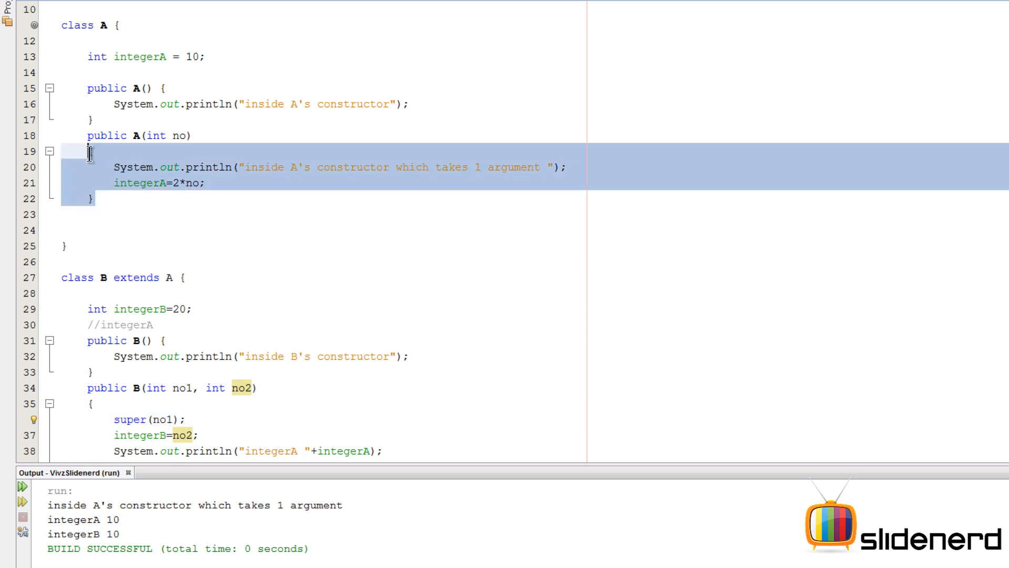
click(155, 135)
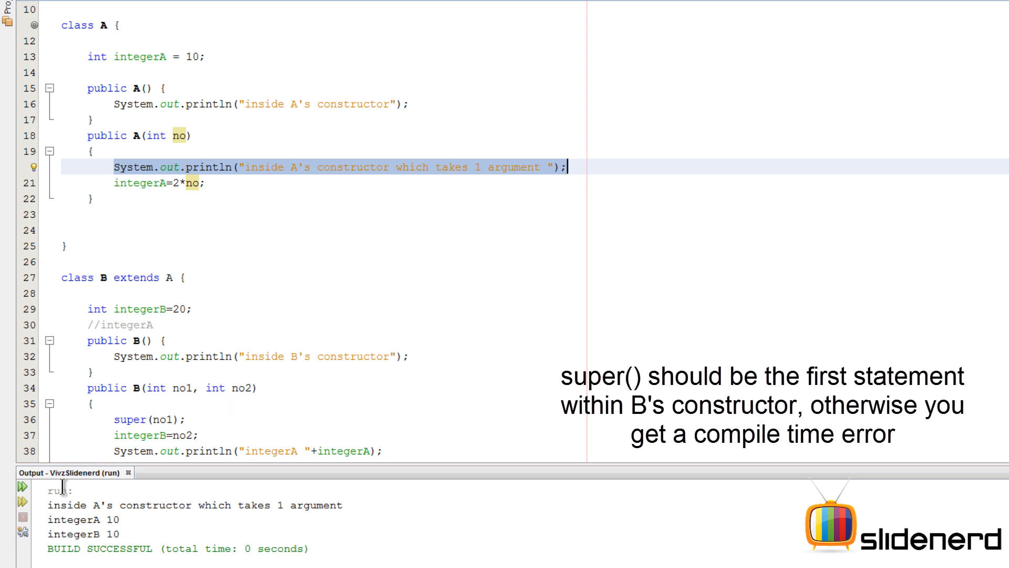
double_click(116, 505)
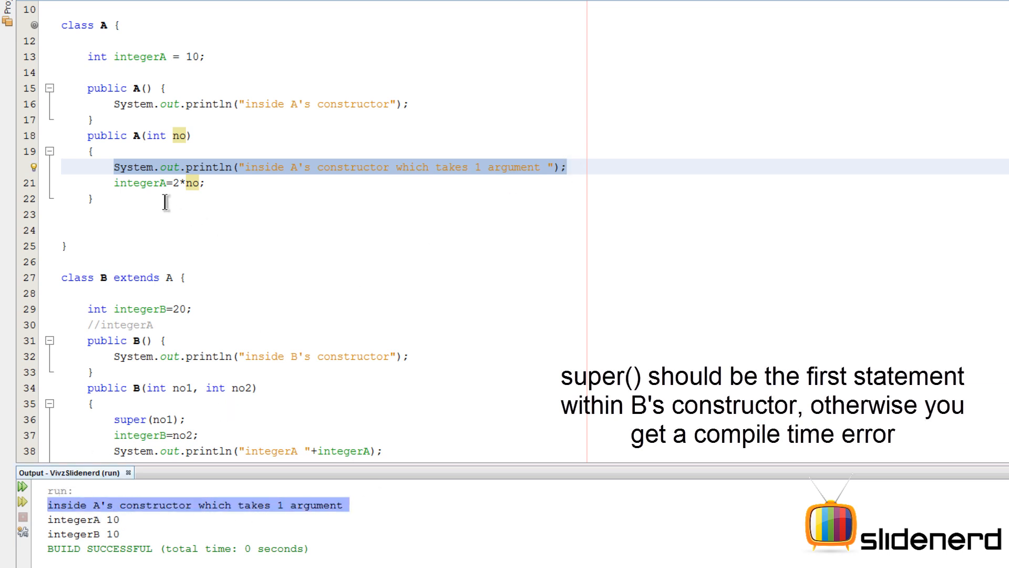
mouse_move(238, 301)
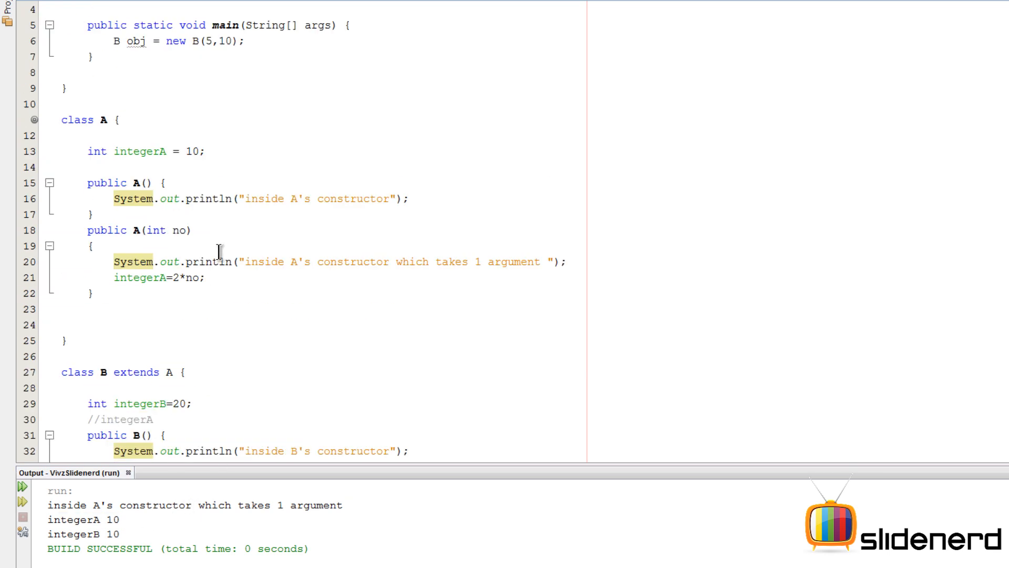
Start B's no-argument constructor with super(0); and highlight A(int no) it calls
scroll(down, 3)
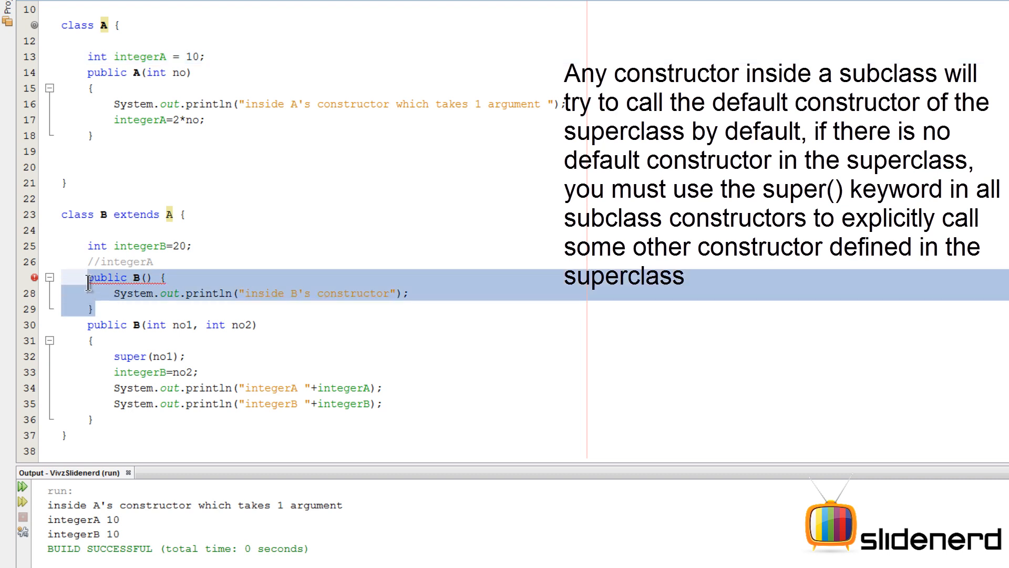
mouse_move(128, 277)
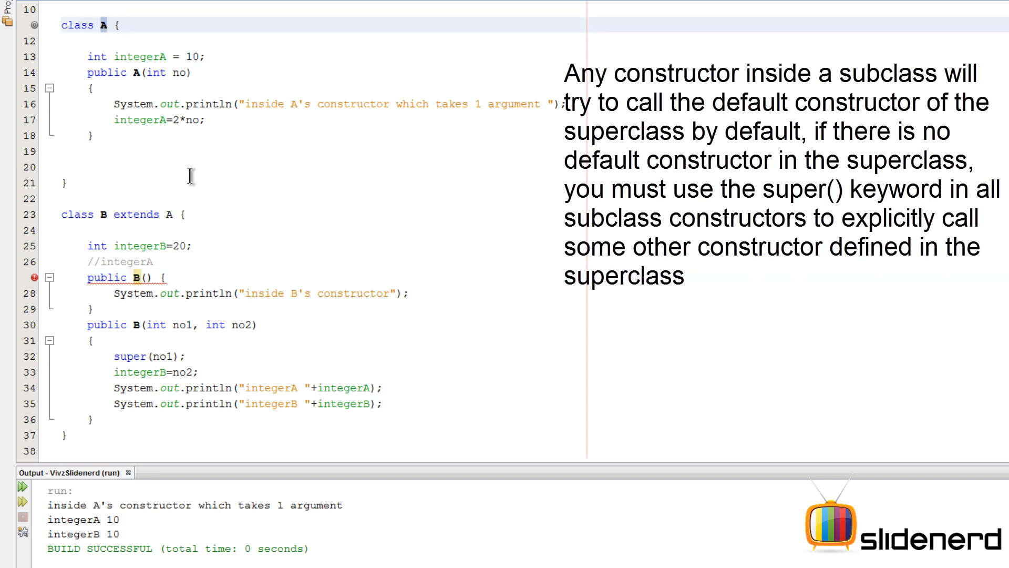
mouse_move(128, 281)
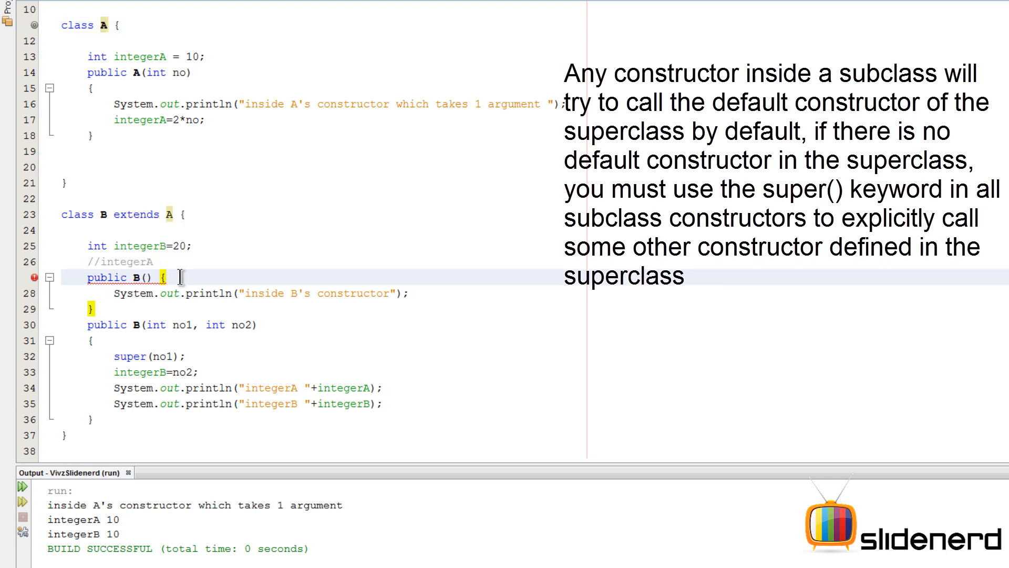
text(su)
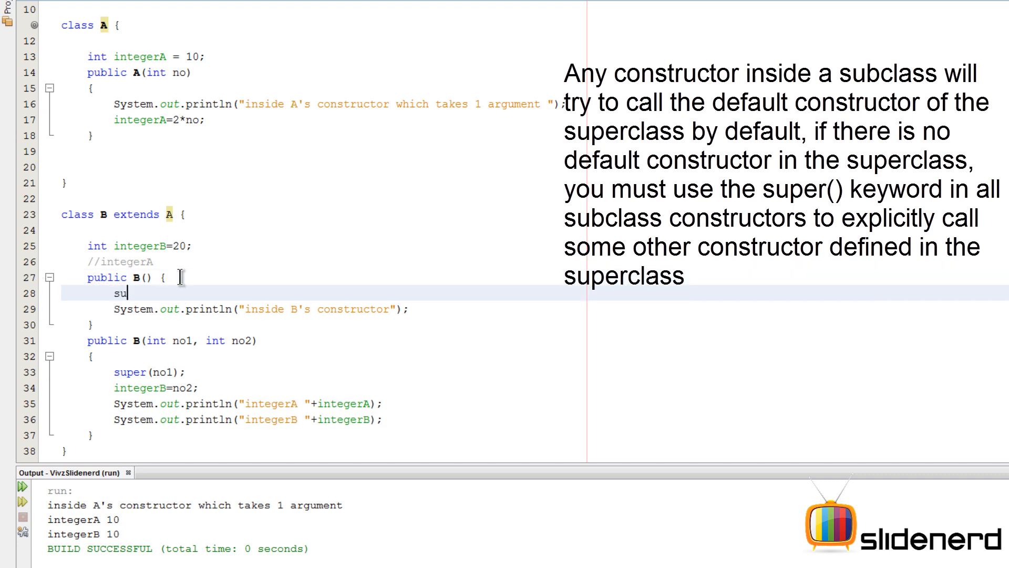
text(per(0);)
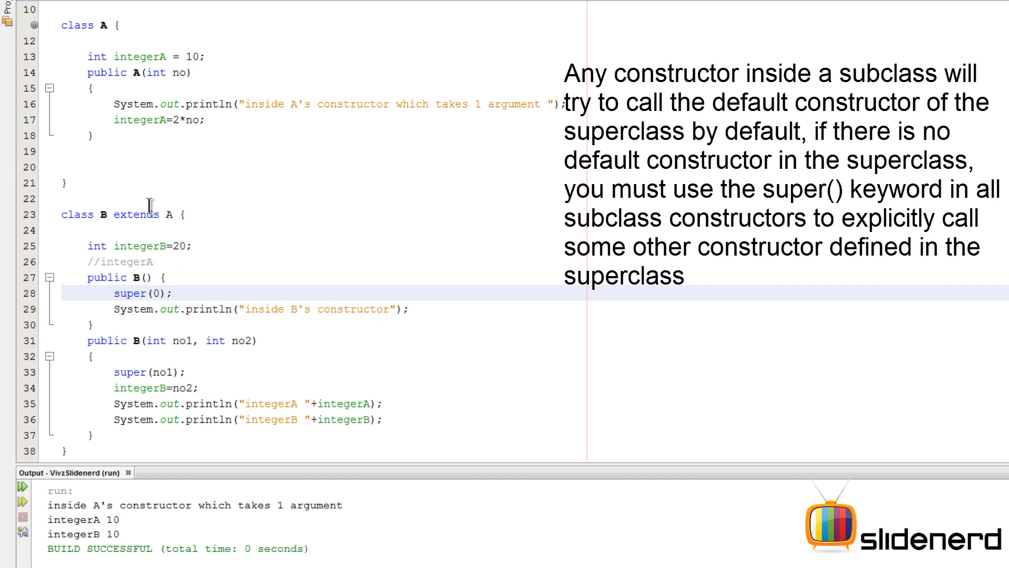
drag(84, 72, 94, 135)
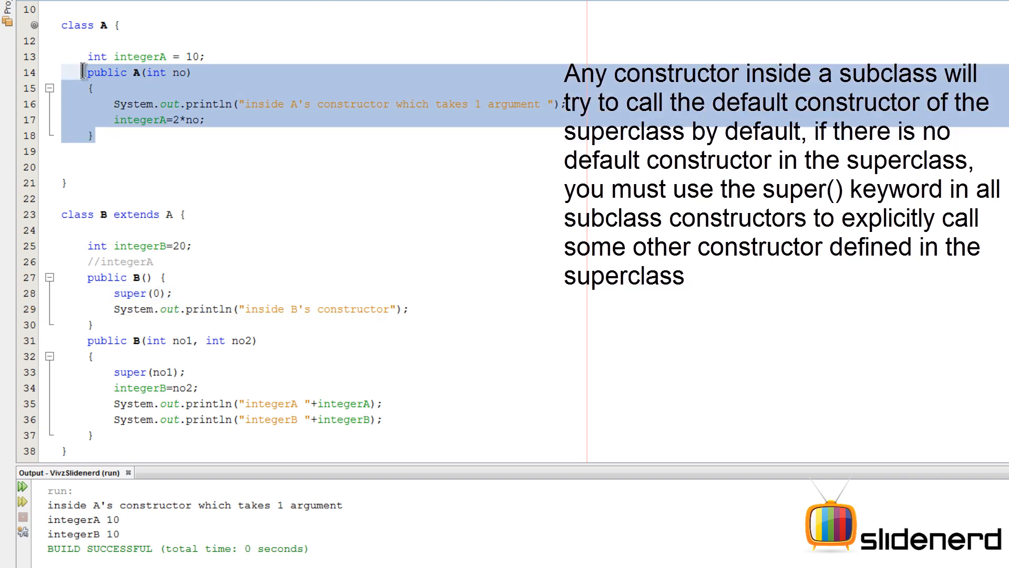